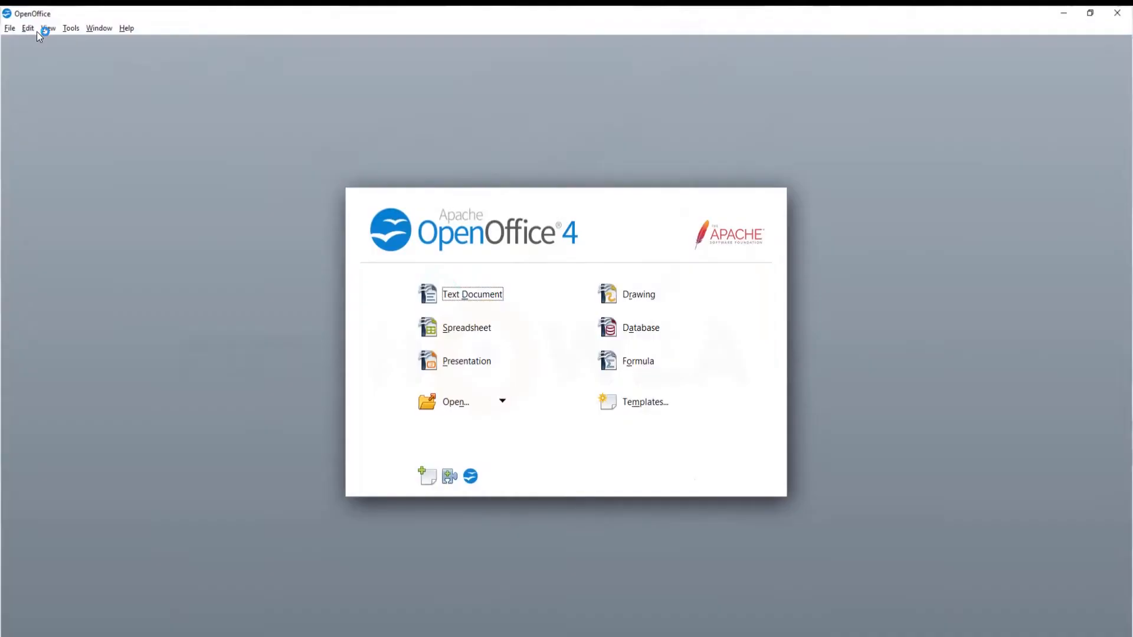
mouse_move(472, 294)
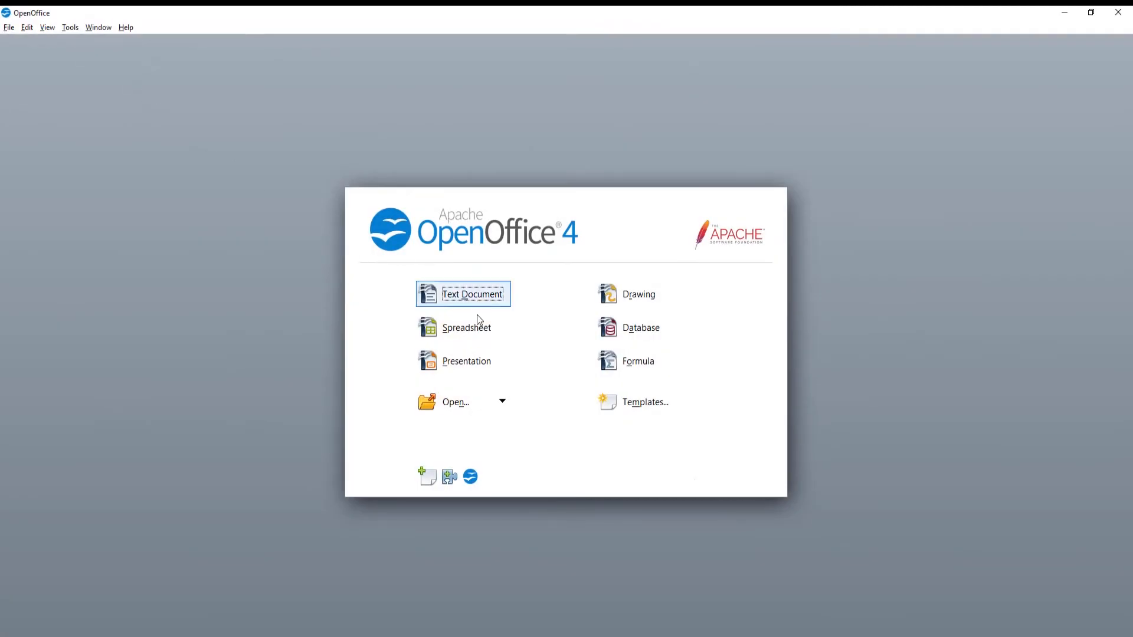
- Open the Untitled 1 spreadsheet from the Desktop via the Start Center
left_click(455, 402)
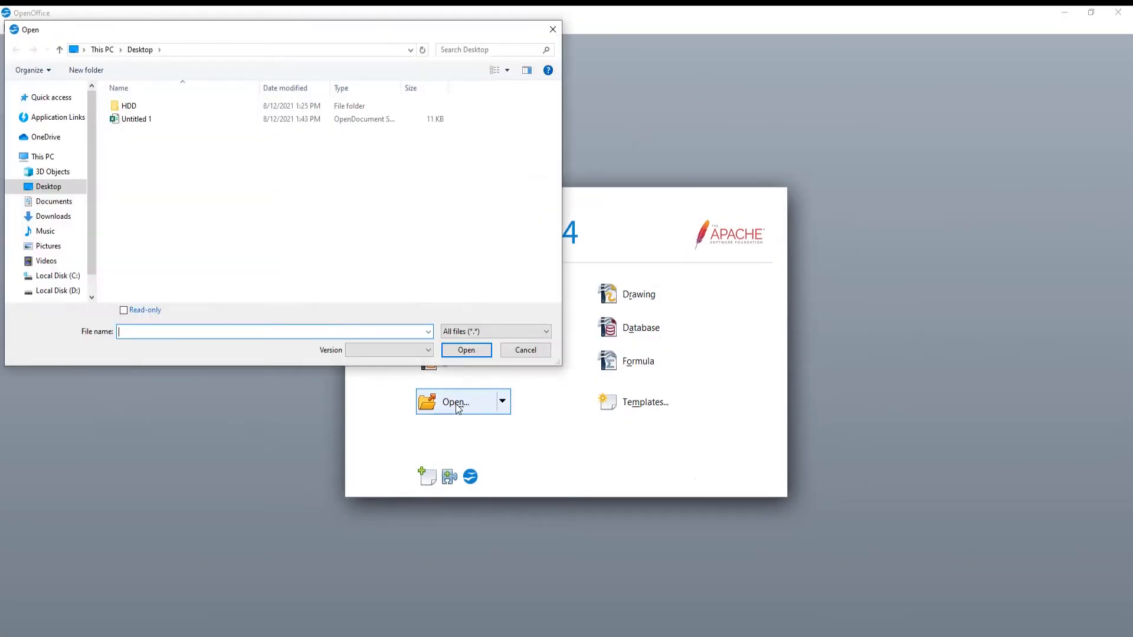
left_click(136, 118)
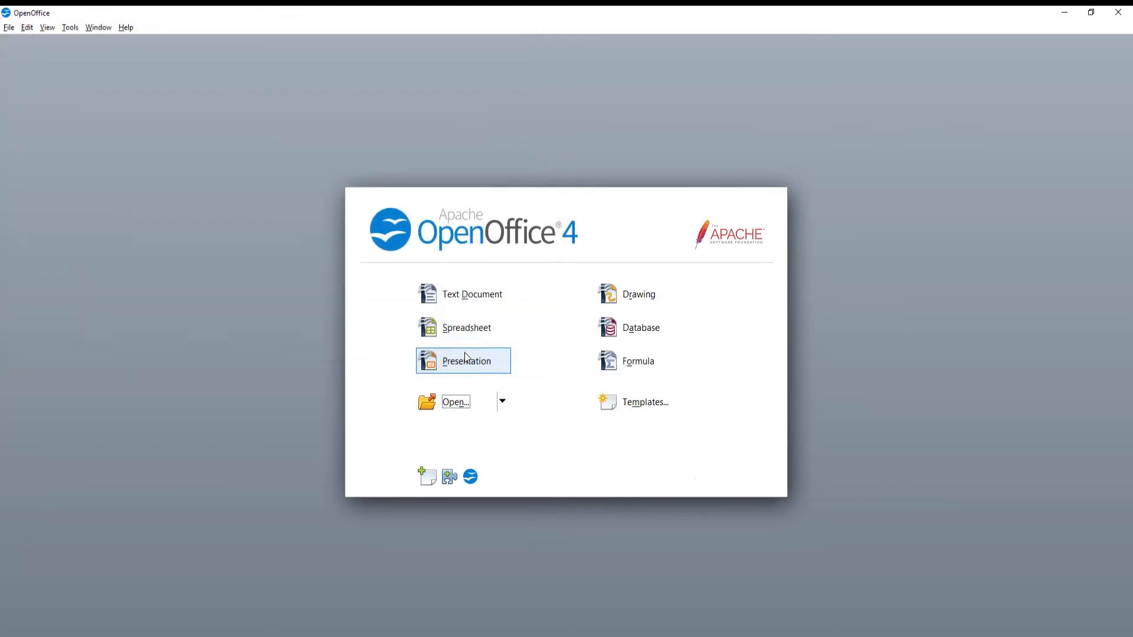
left_click(466, 327)
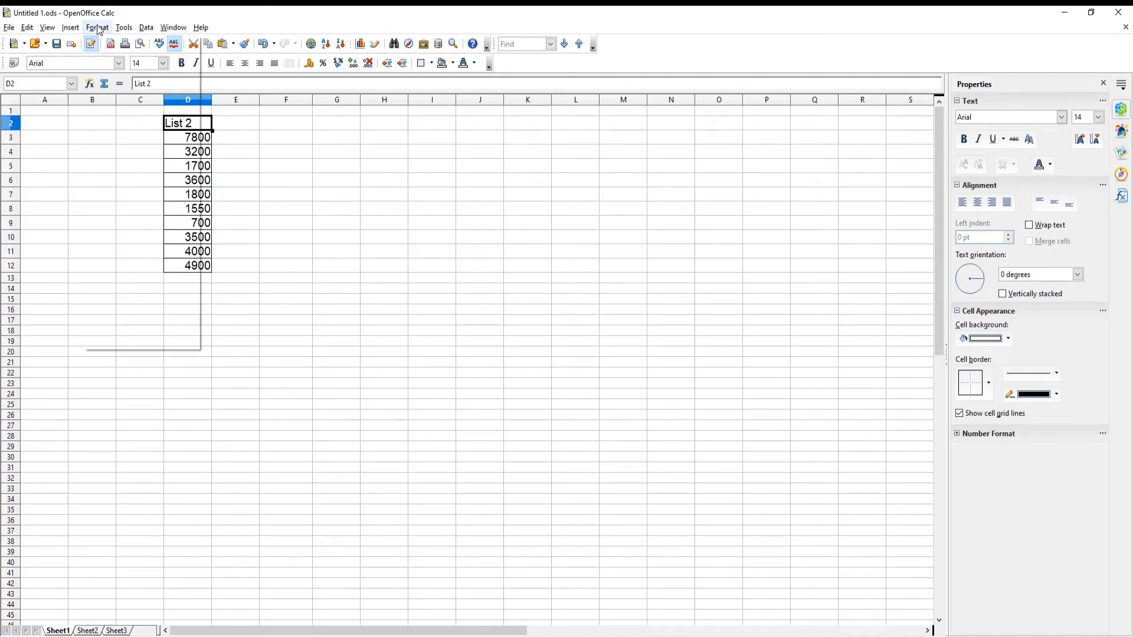
- Tick Protected on the Cell Protection tab of Format Cells for D2
left_click(96, 27)
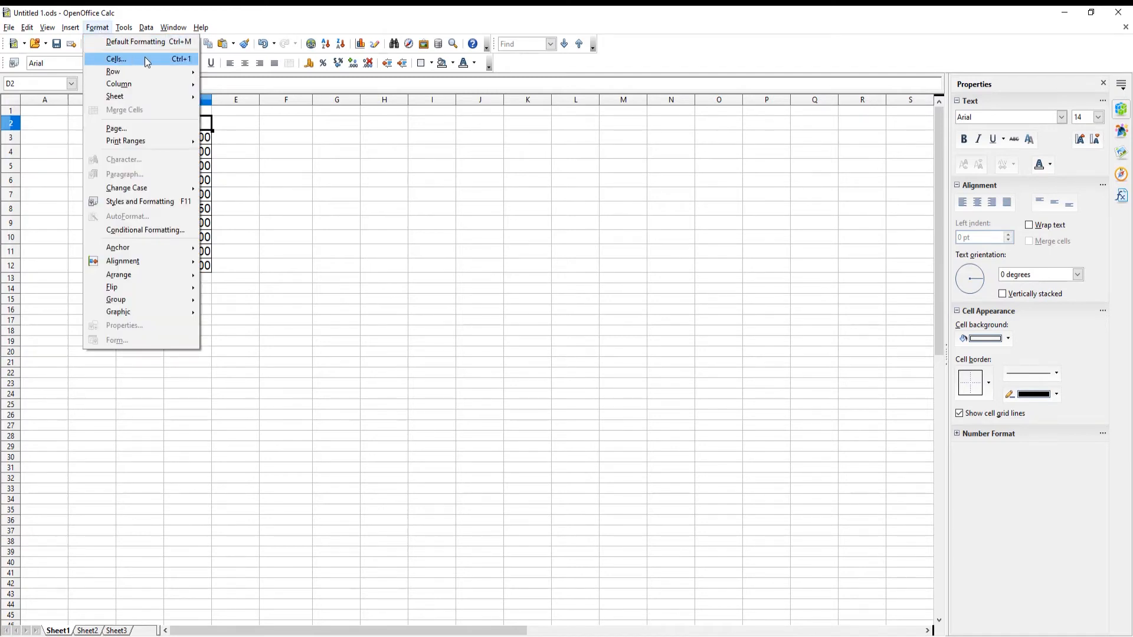
left_click(115, 58)
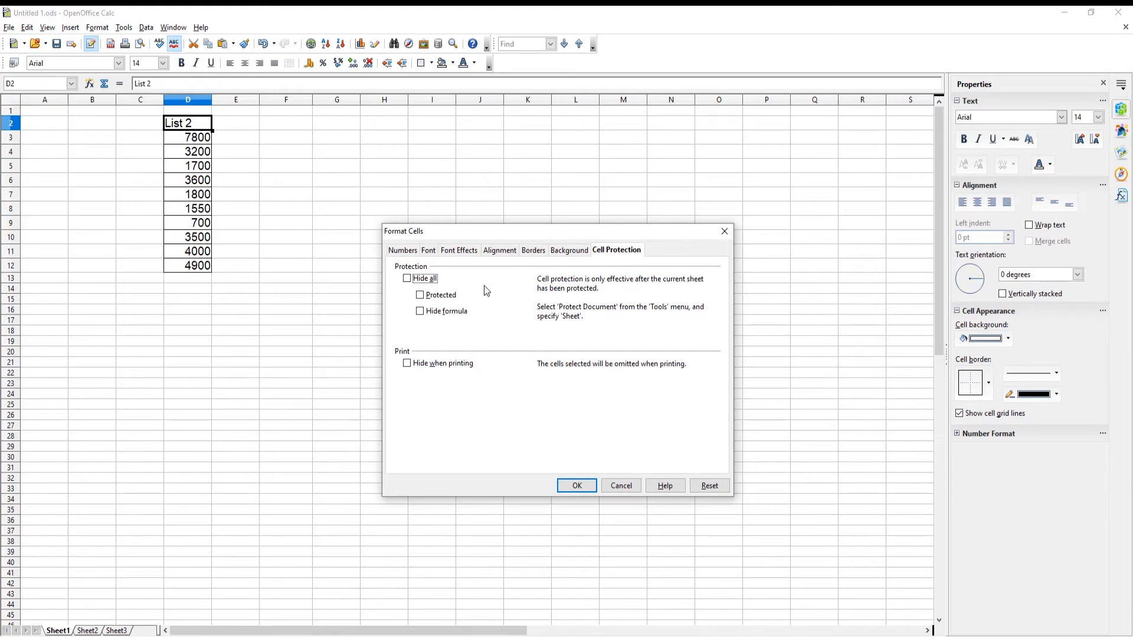
left_click(419, 295)
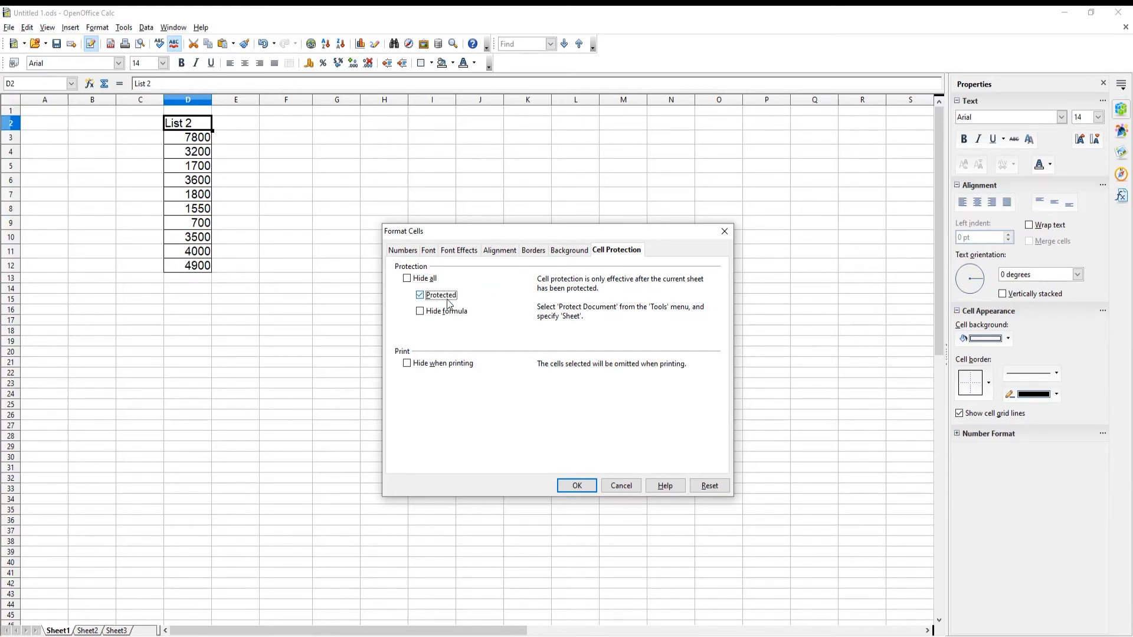
left_click(576, 486)
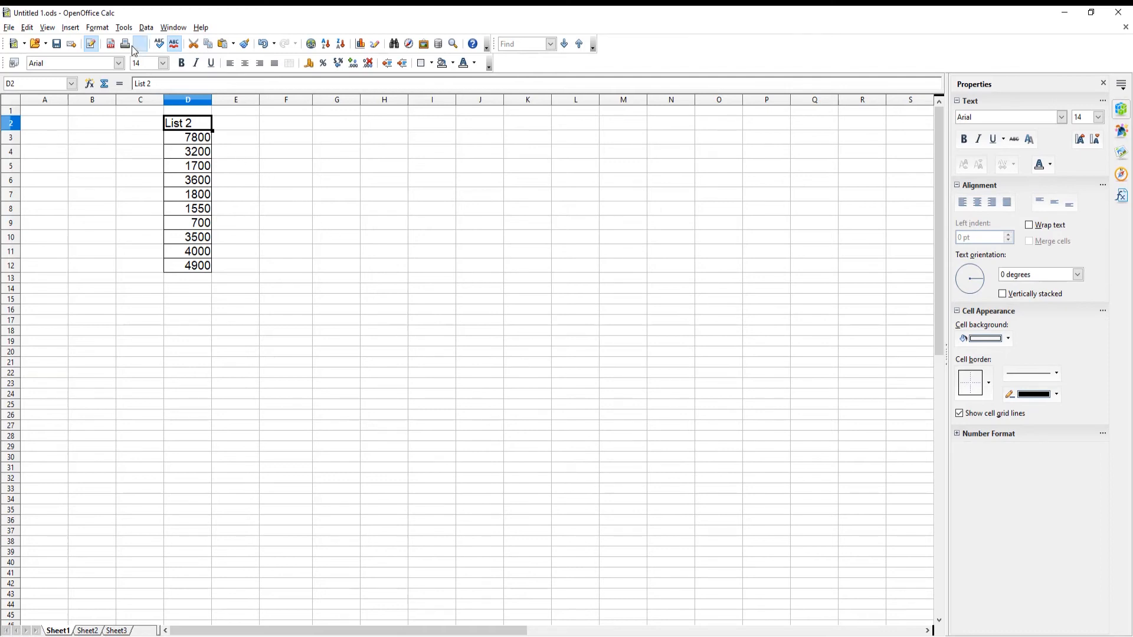
- Protect Sheet1 with a password via Tools > Protect Document > Sheet
left_click(123, 28)
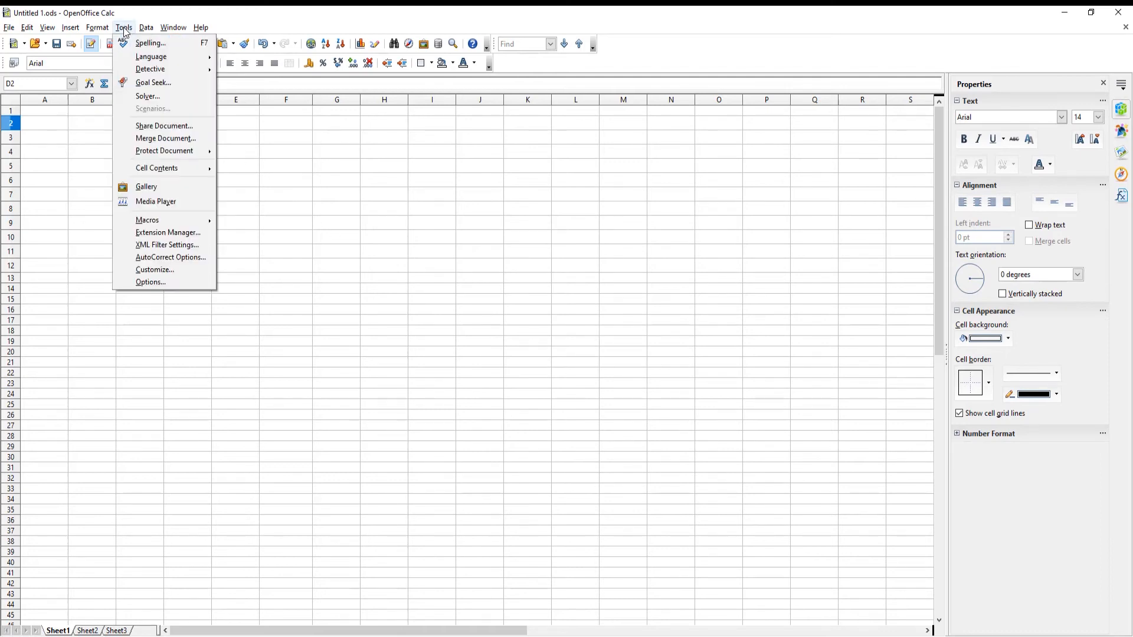
mouse_move(164, 151)
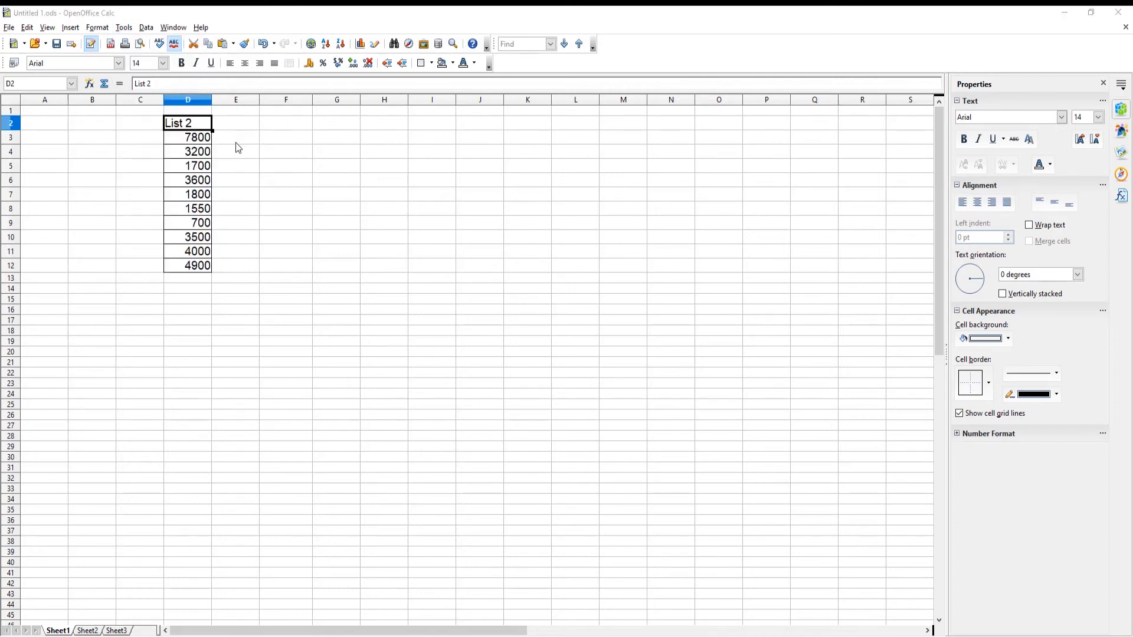
left_click(123, 28)
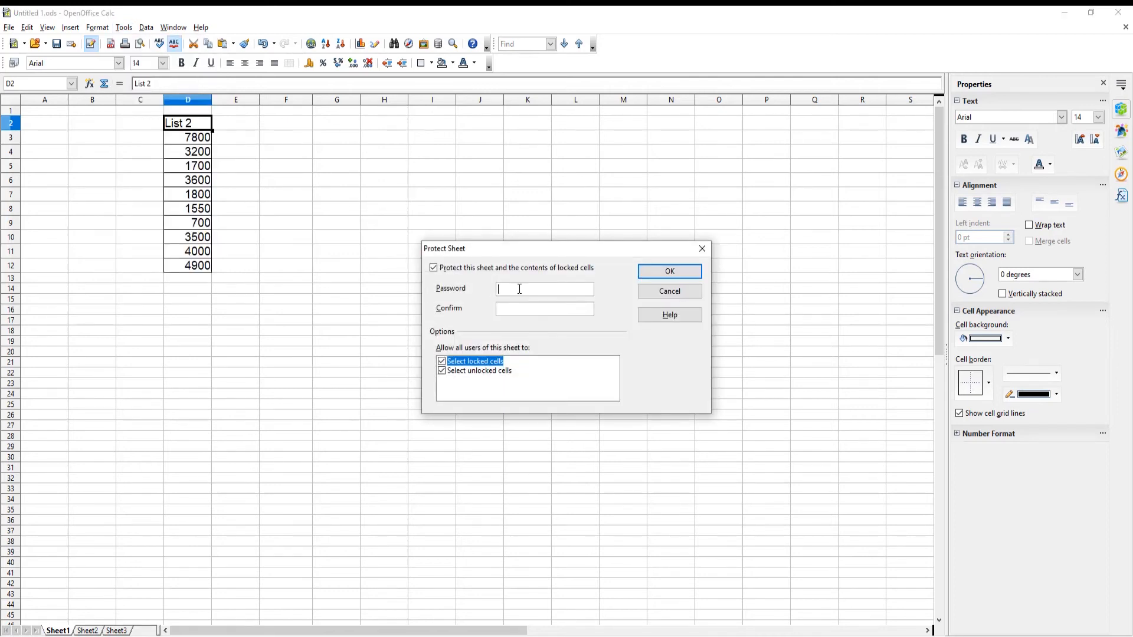
type("****")
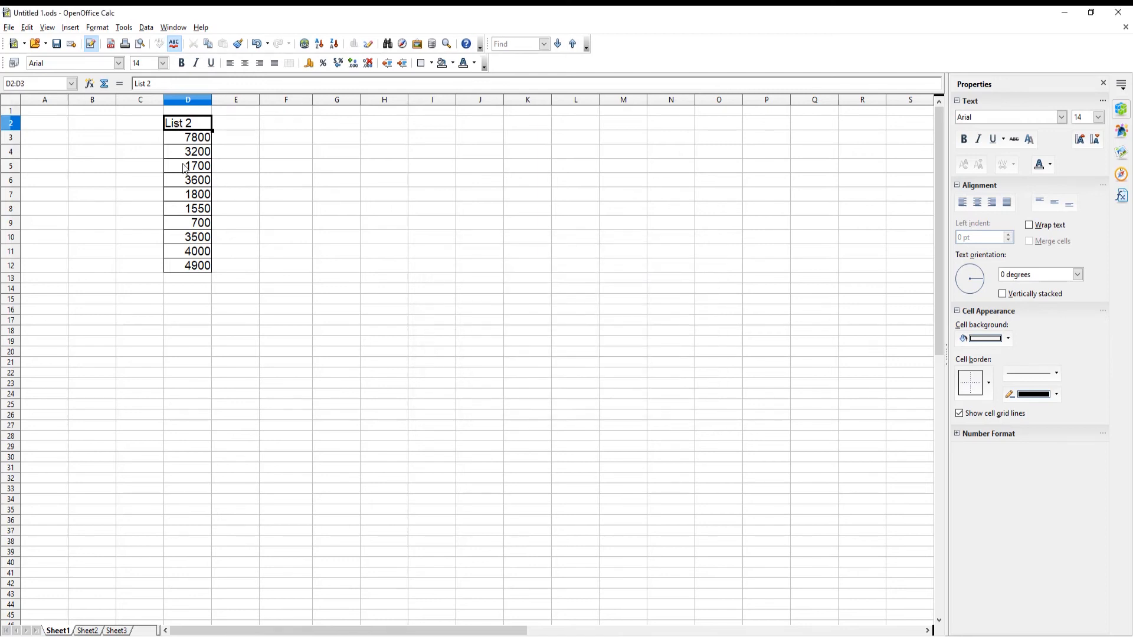
- Select D2:D12 and try cutting them to trigger the protected-cells warning
left_click_drag(188, 122, 188, 265)
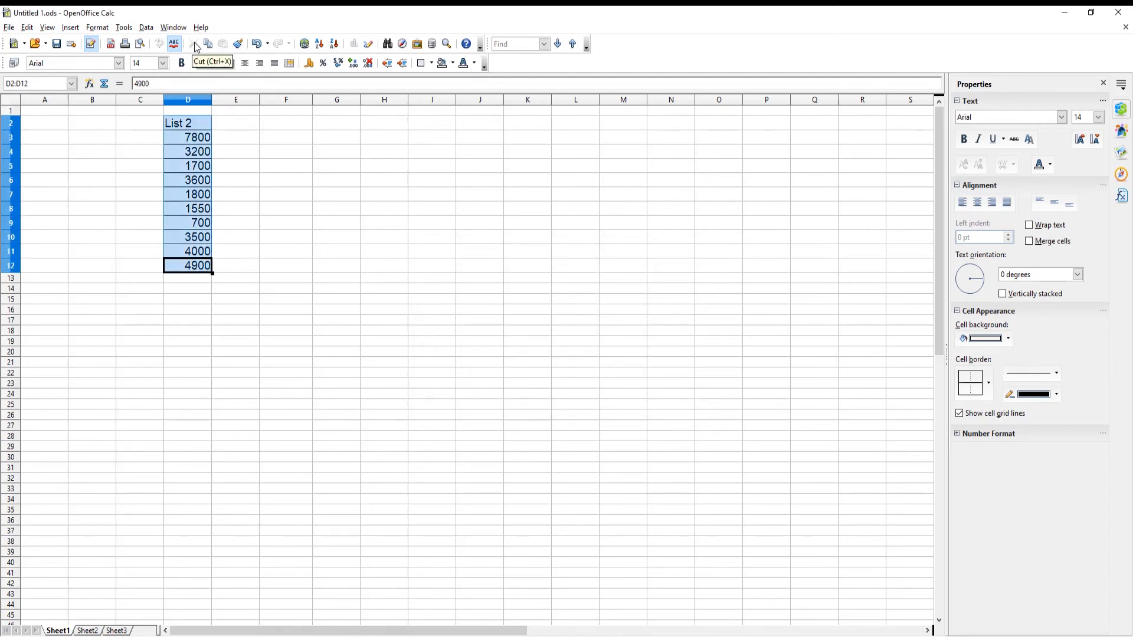
left_click(207, 43)
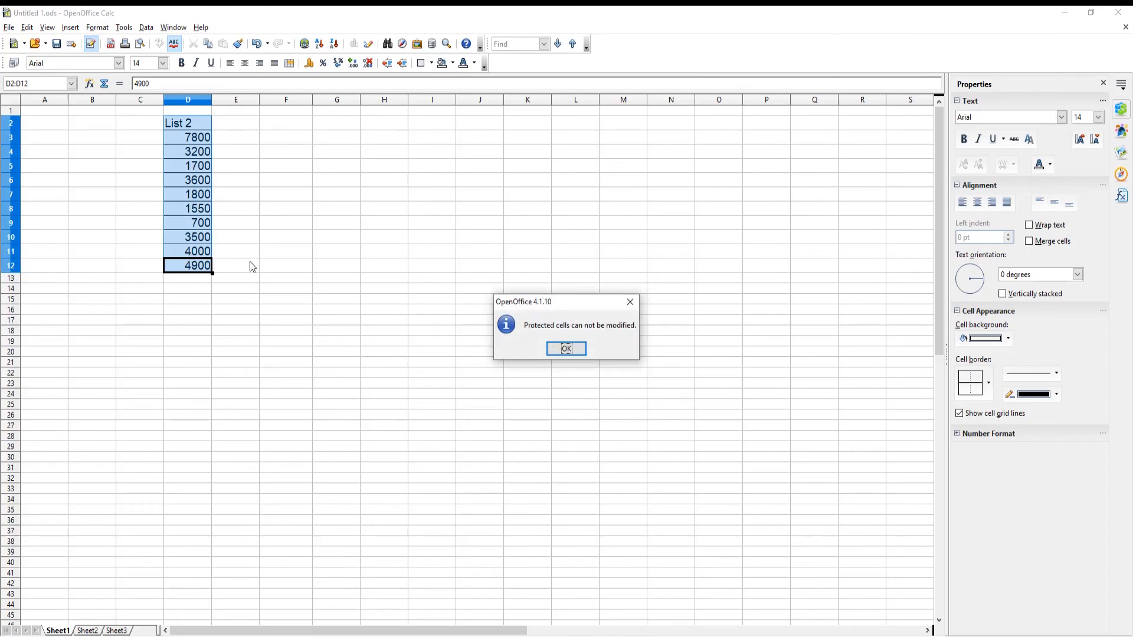